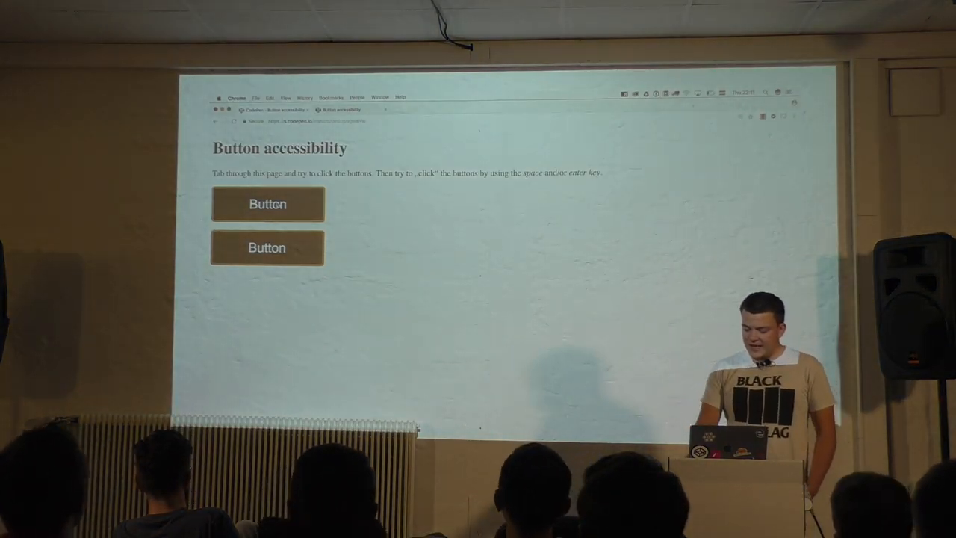
# - Demonstrate keyboard Tab focus order moving across the CSS grid items
pyautogui.click(267, 203)
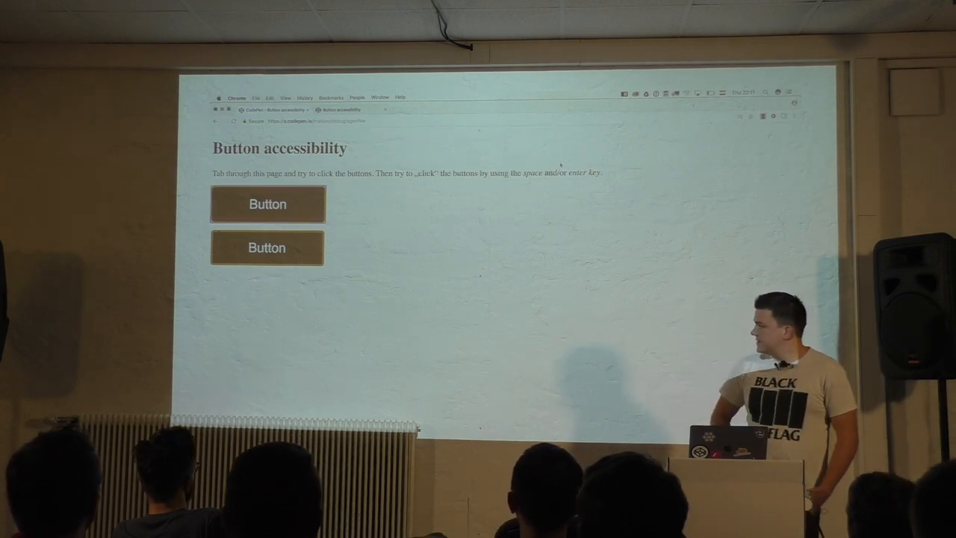
pyautogui.click(268, 203)
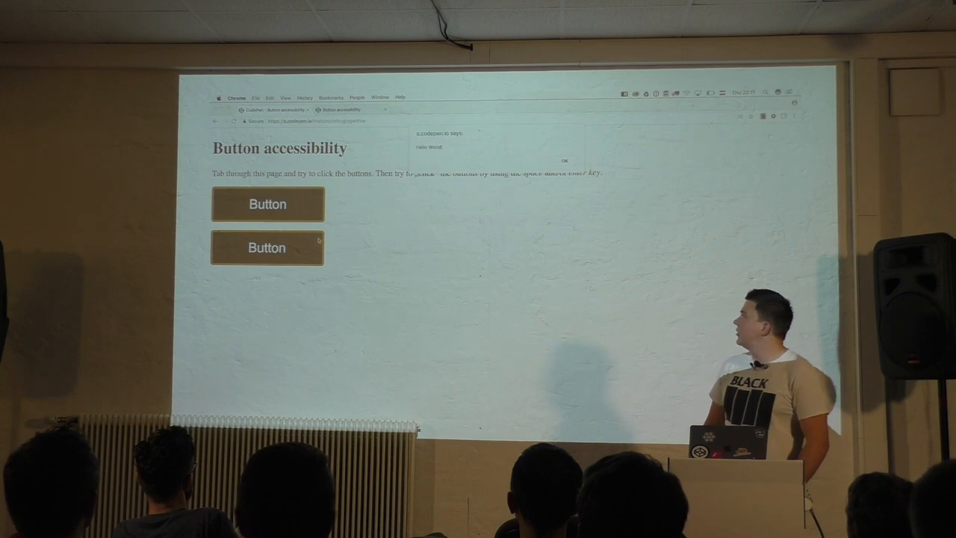
pyautogui.click(565, 160)
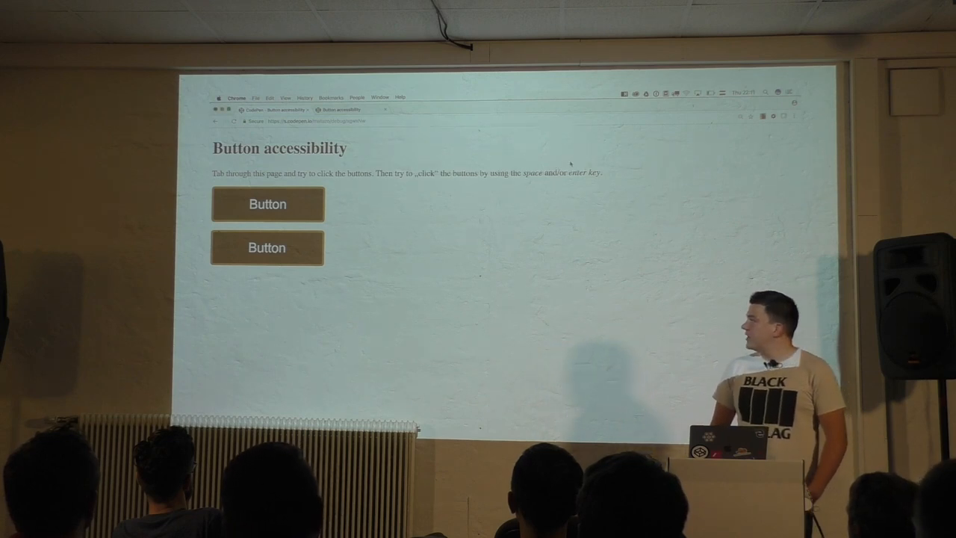
pyautogui.press('Tab')
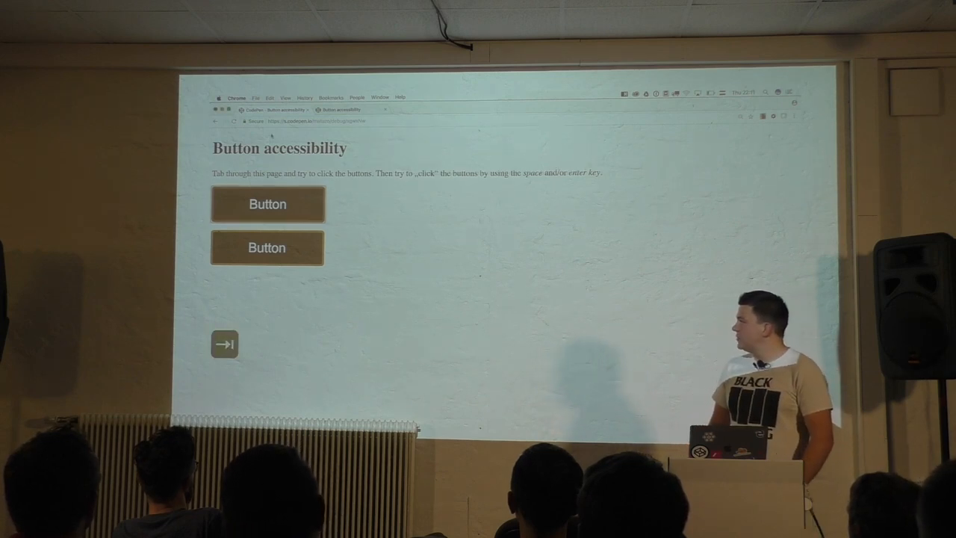
pyautogui.press('tab')
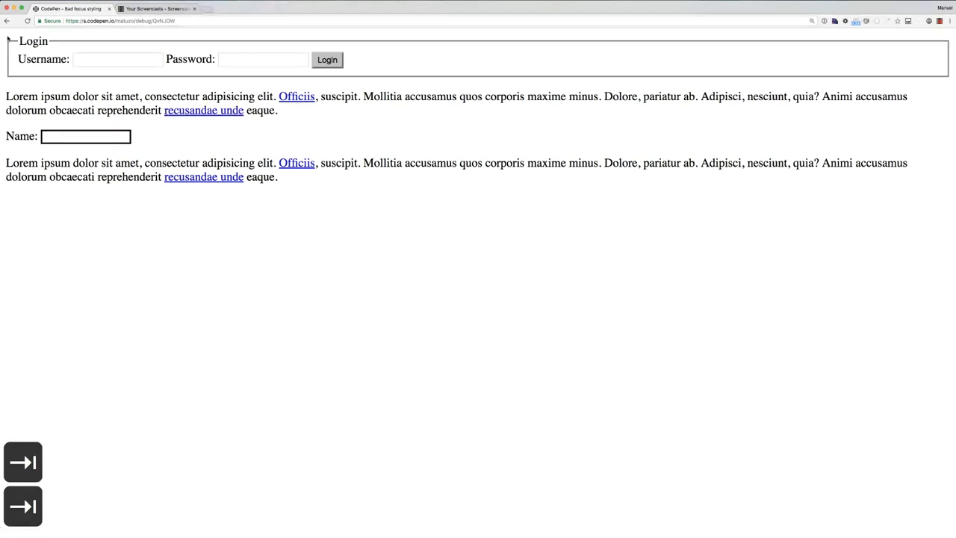
pyautogui.press('Tab')
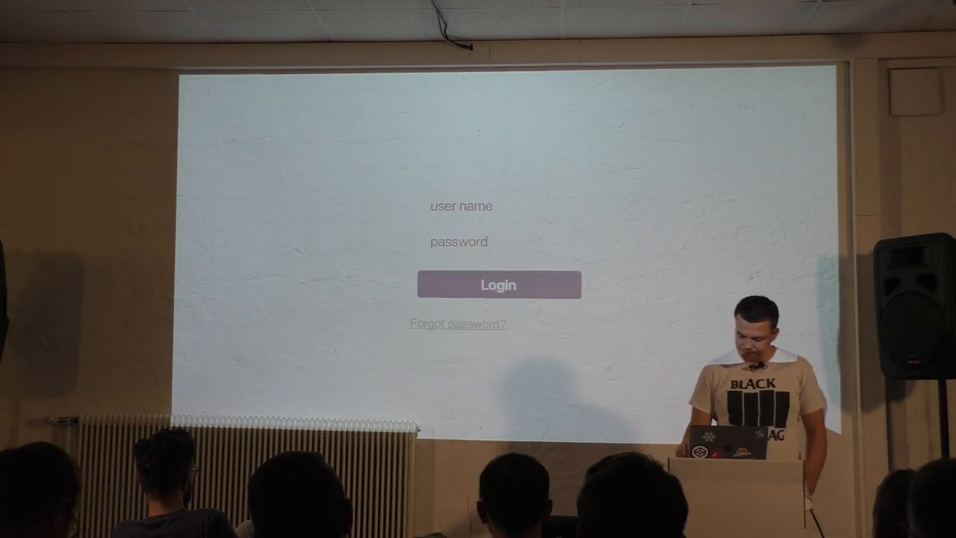
# - Bring up the 'Use Grid today!' Progressive Enhancement Demo and reveal its four enhancement levels
pyautogui.click(499, 206)
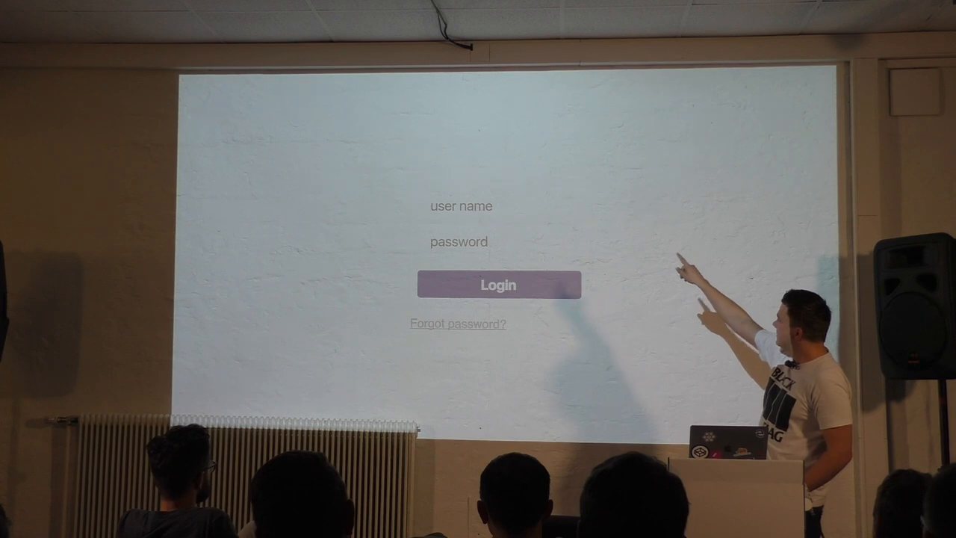
pyautogui.click(499, 242)
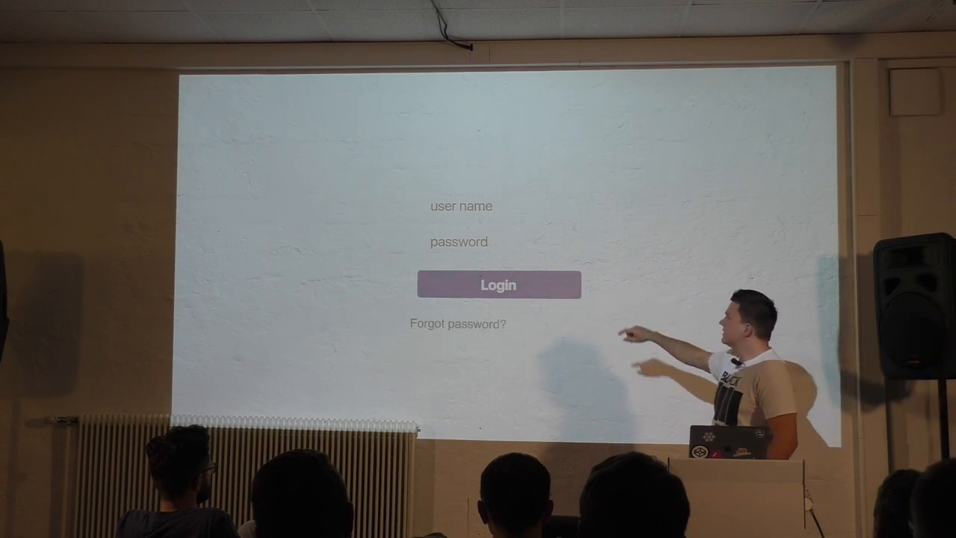
pyautogui.click(499, 240)
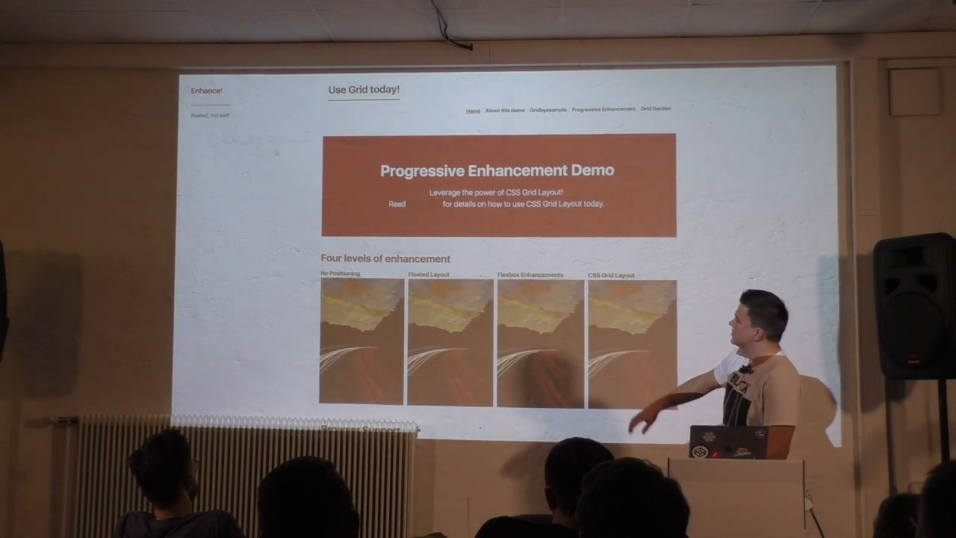
pyautogui.scroll(-3)
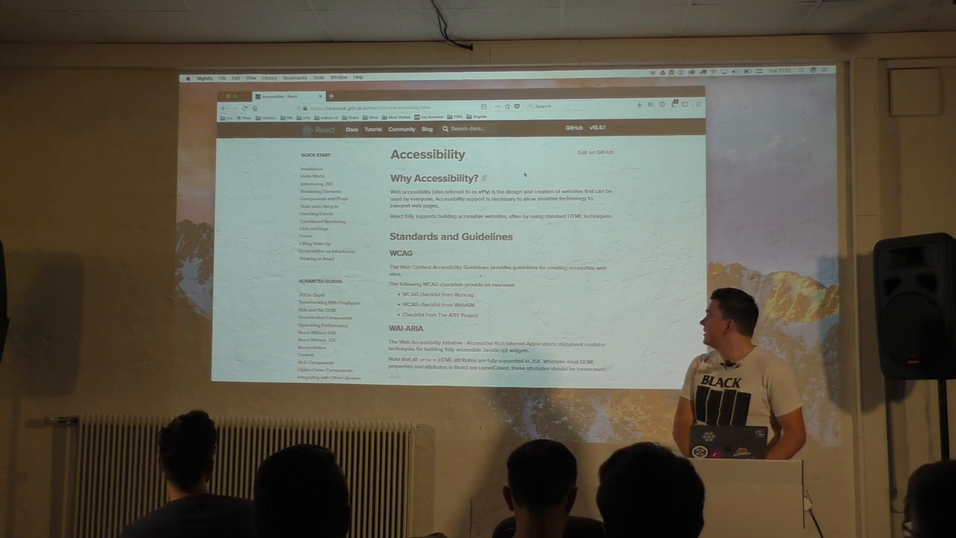
# - Scroll the Frend (frend.co) home page down to its list of accessible components
pyautogui.scroll(-3)
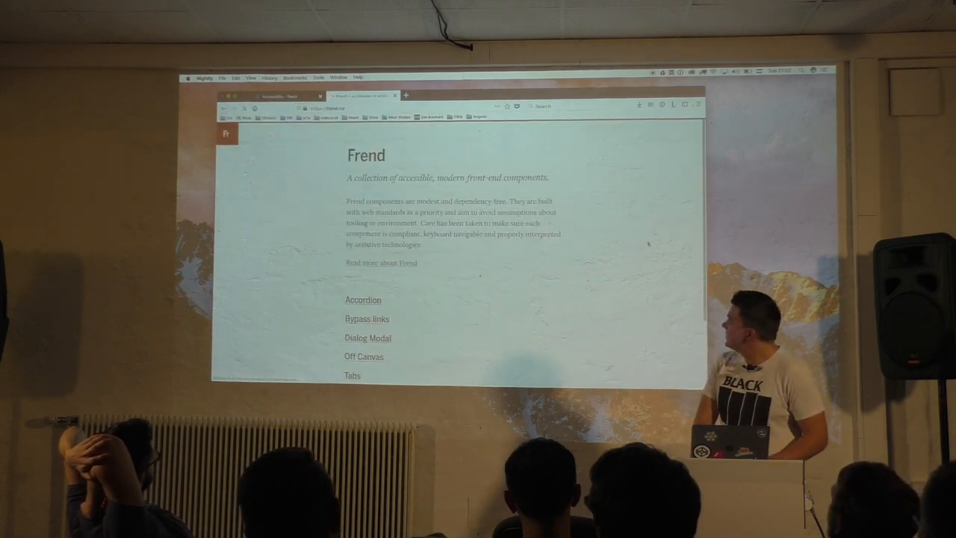
# - Reach the Tabs entry in the Frend component list and show its three-tab panel demo
pyautogui.scroll(-3)
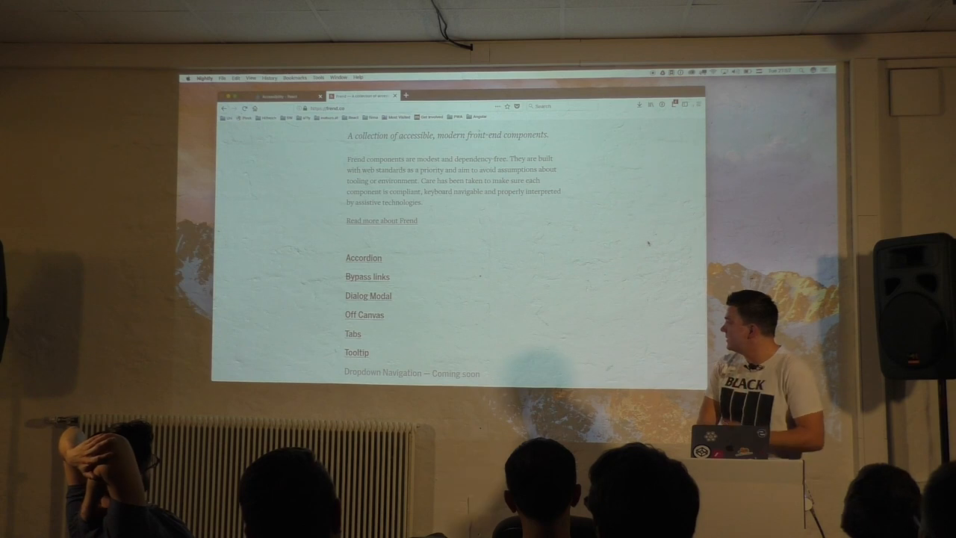
pyautogui.scroll(-3)
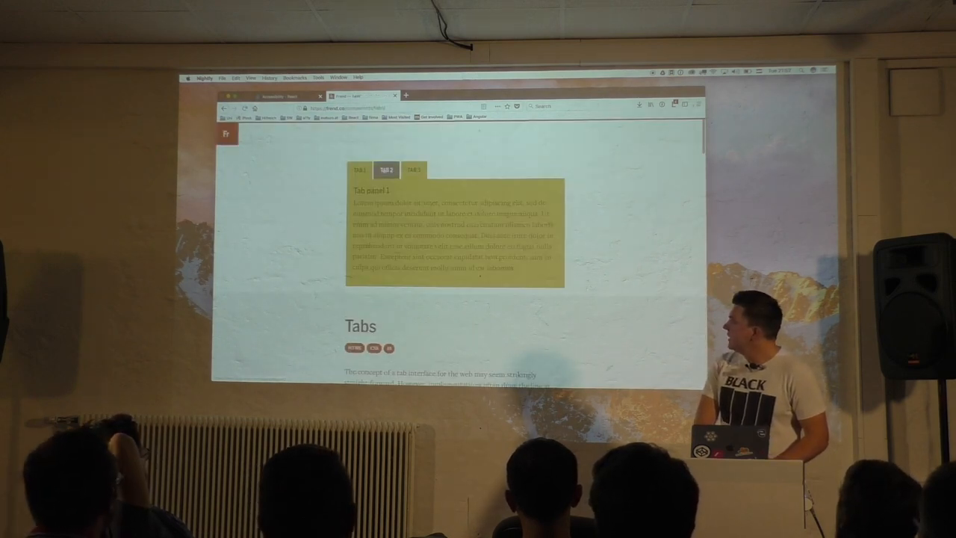
pyautogui.click(359, 170)
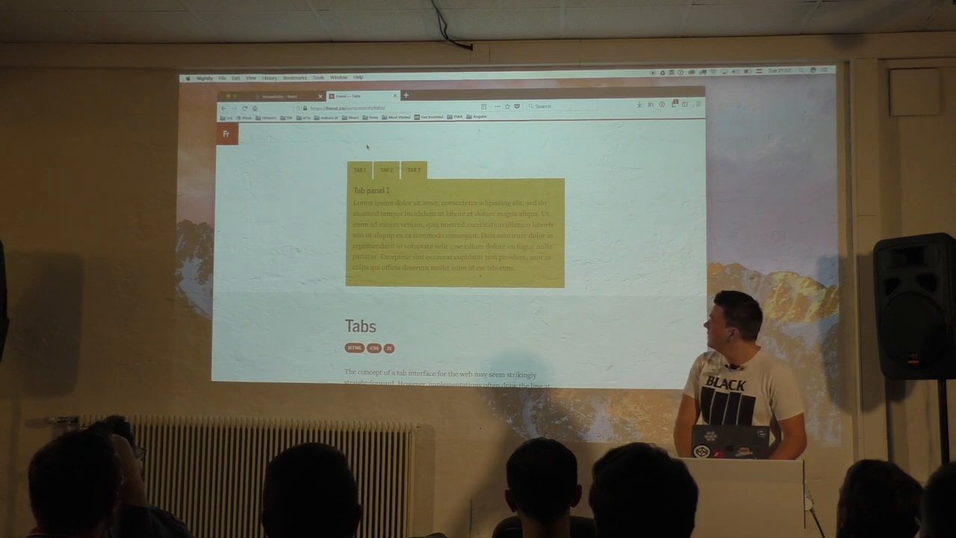